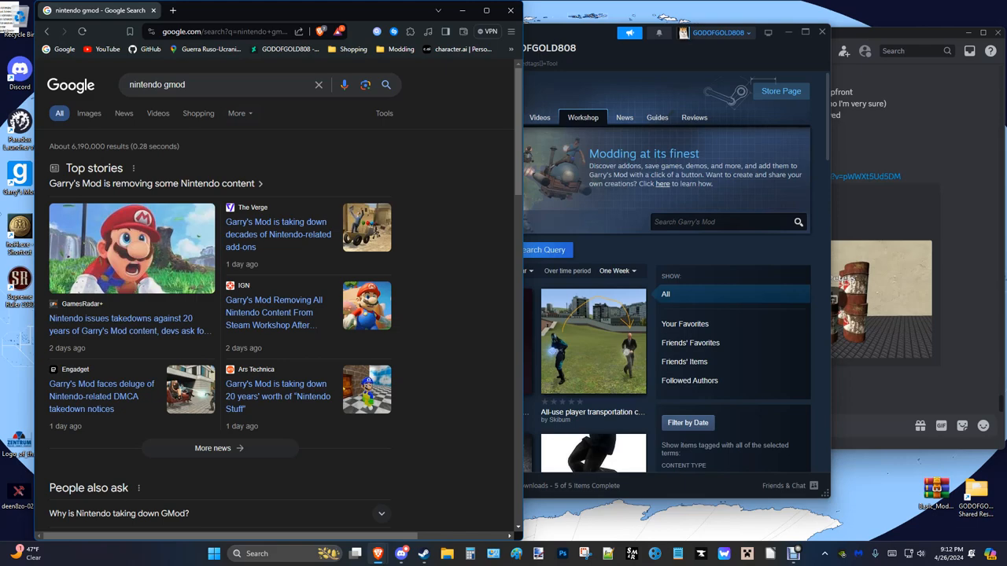
# Show Garry's Mod Workshop Tool addons in Steam beside the Google 'nintendo gmod' results
pyautogui.scroll(-3)
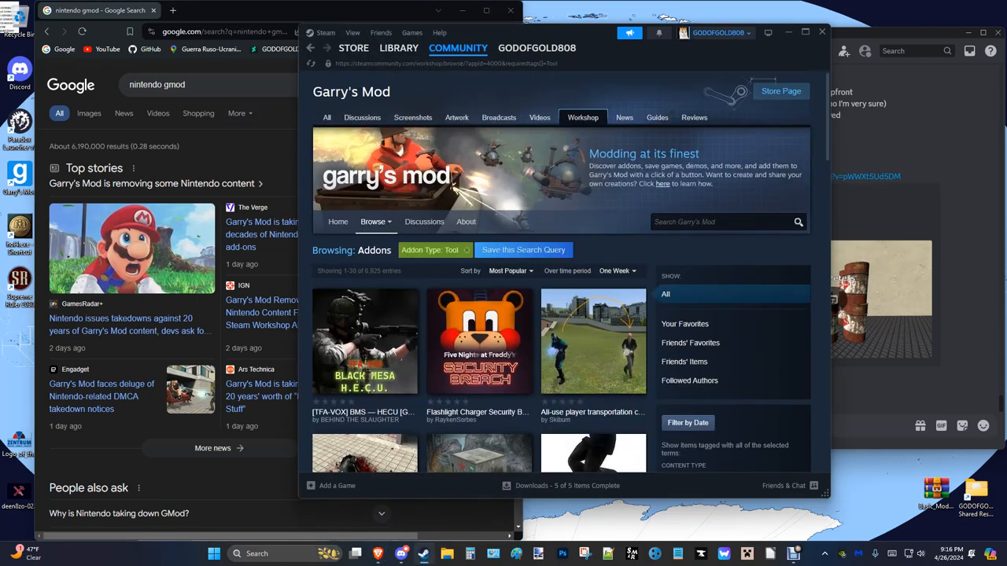
# Go to the Garry's Mod Workshop home page, topped by the week's most popular addon, and scroll through it
pyautogui.click(338, 221)
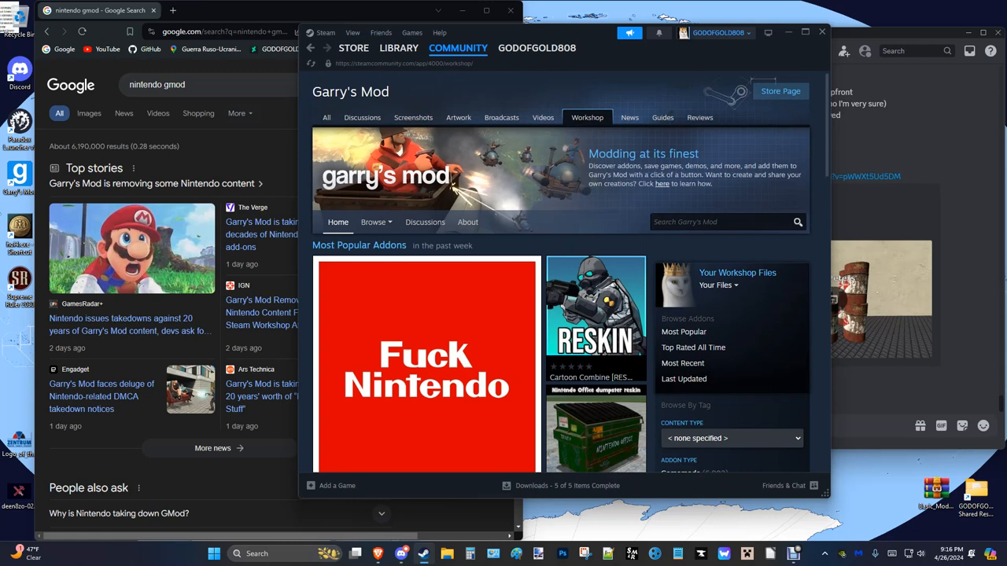
pyautogui.scroll(-3)
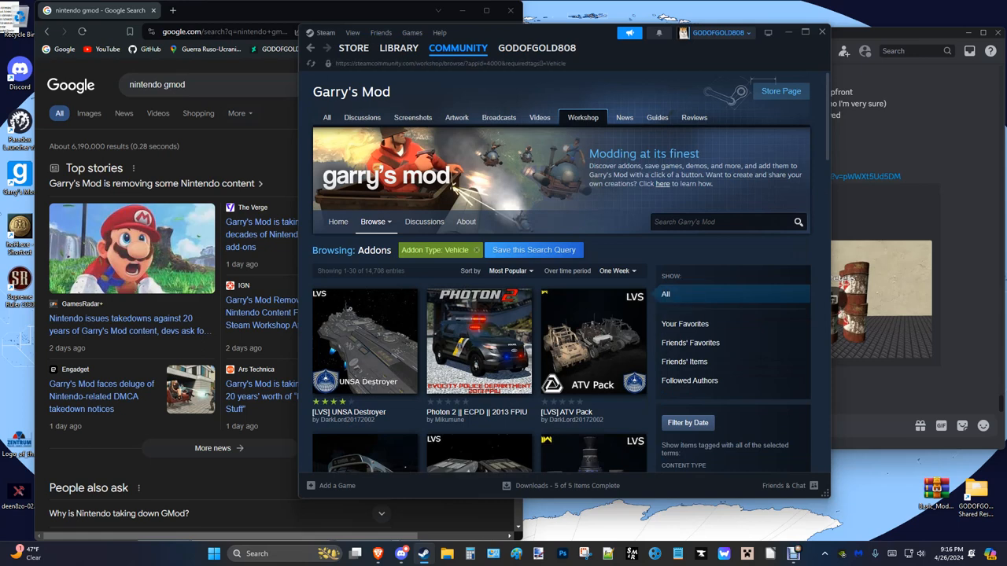
pyautogui.click(337, 221)
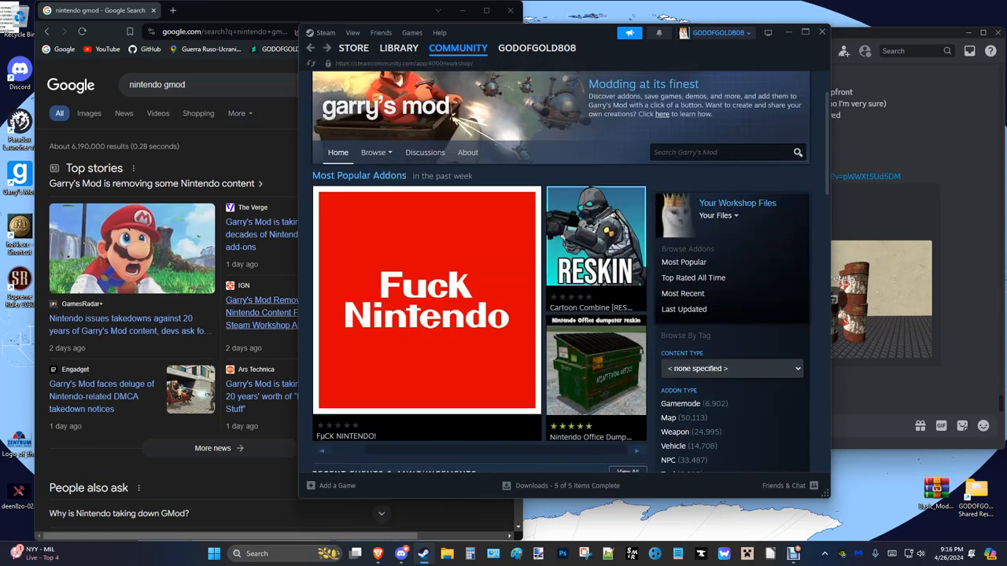
pyautogui.scroll(-3)
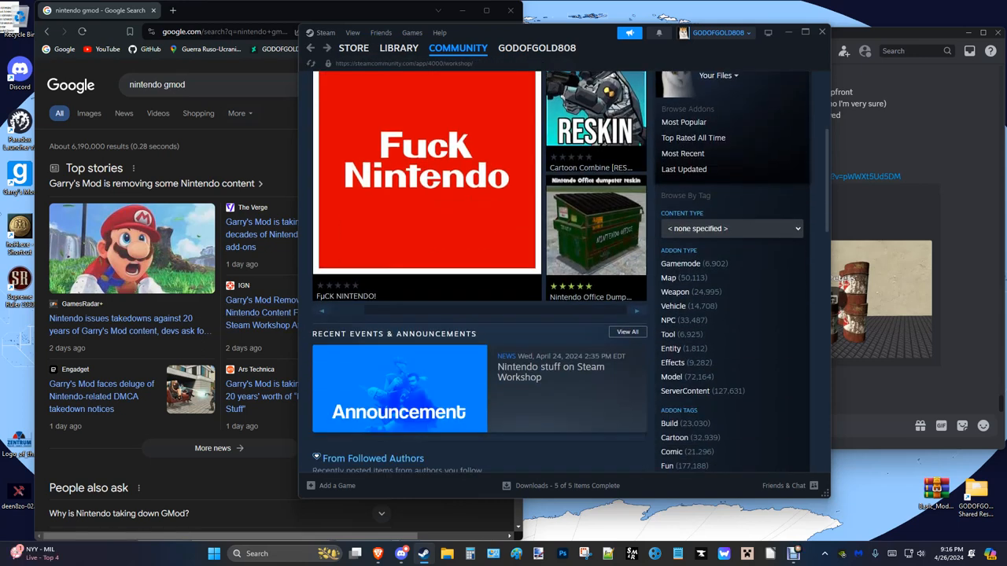
pyautogui.scroll(-3)
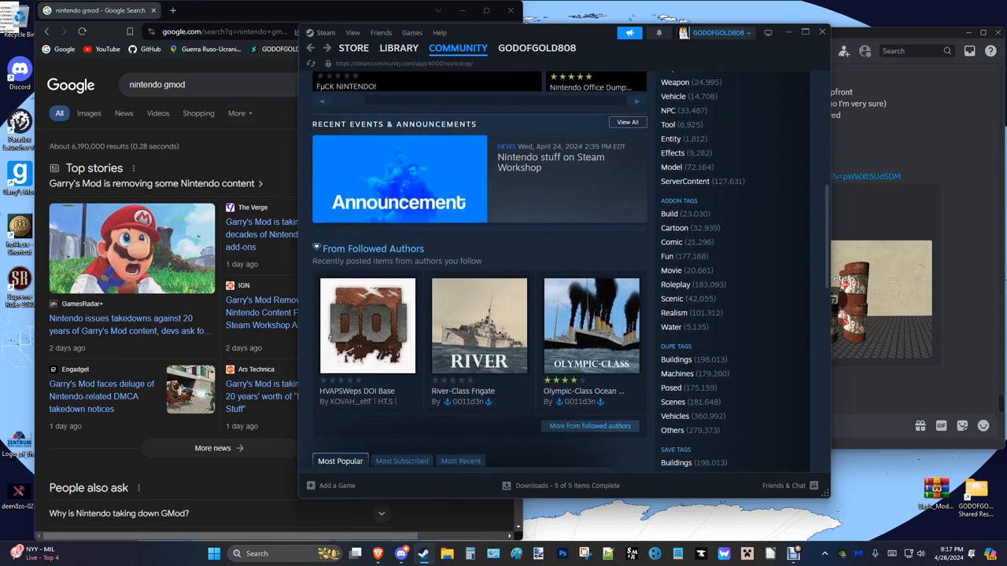
pyautogui.scroll(-3)
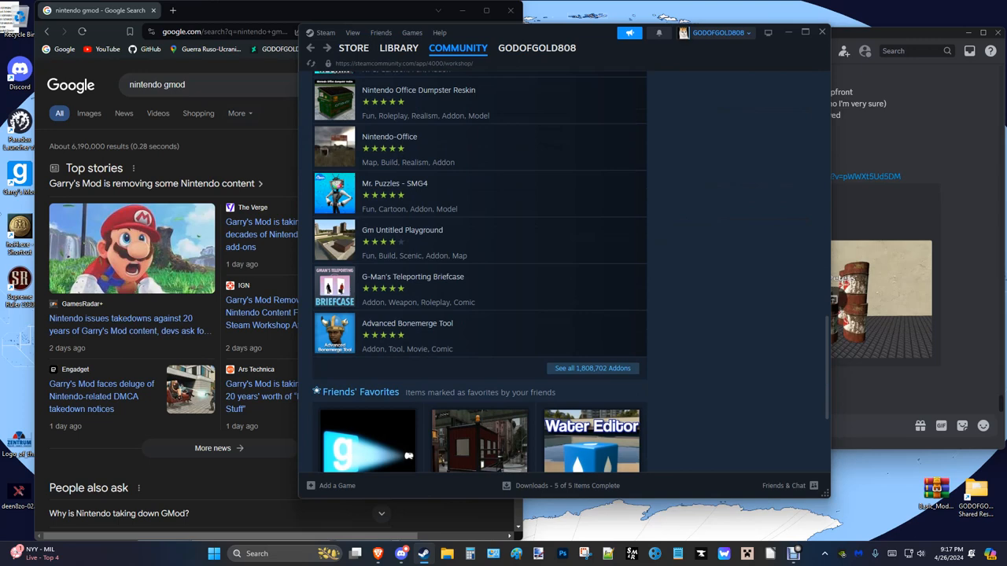
pyautogui.scroll(-3)
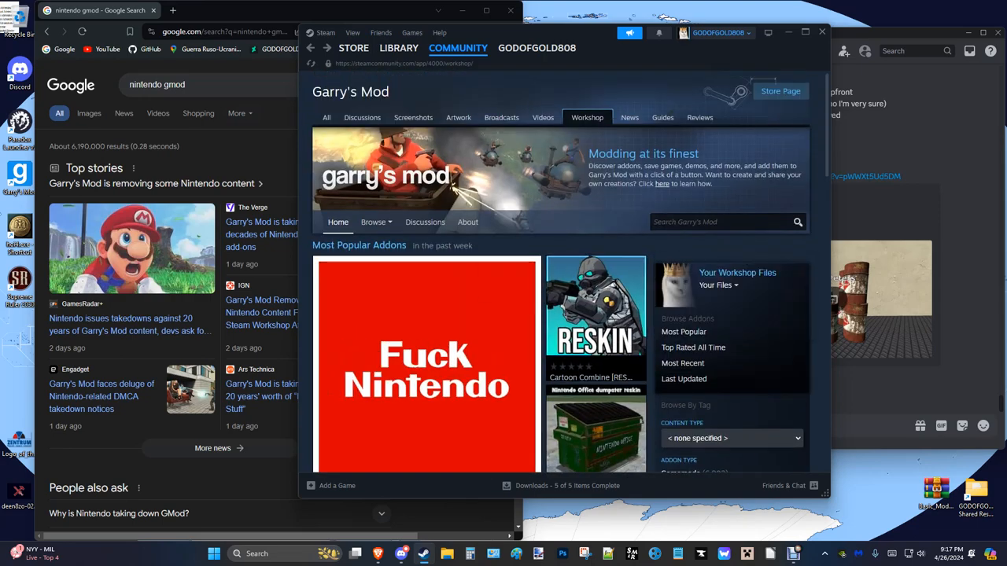
# Search the Garry's Mod Workshop for 'mario' and scroll through the results
pyautogui.write('mario')
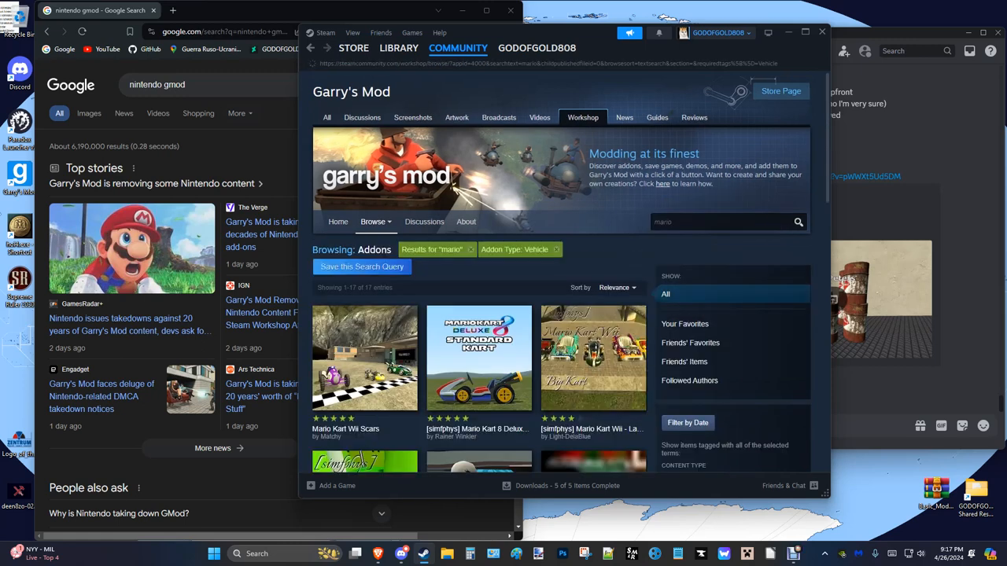
pyautogui.scroll(-3)
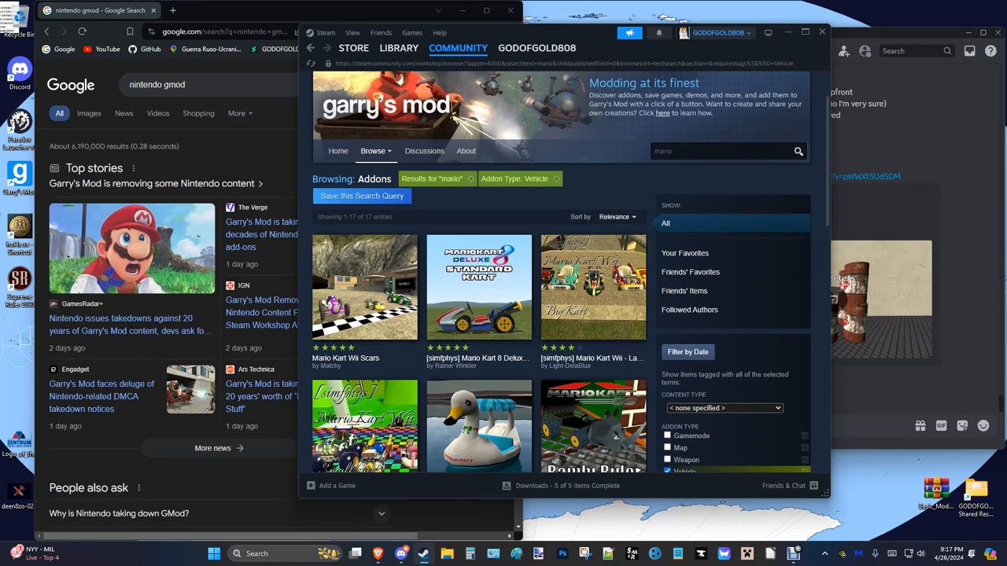
pyautogui.scroll(-3)
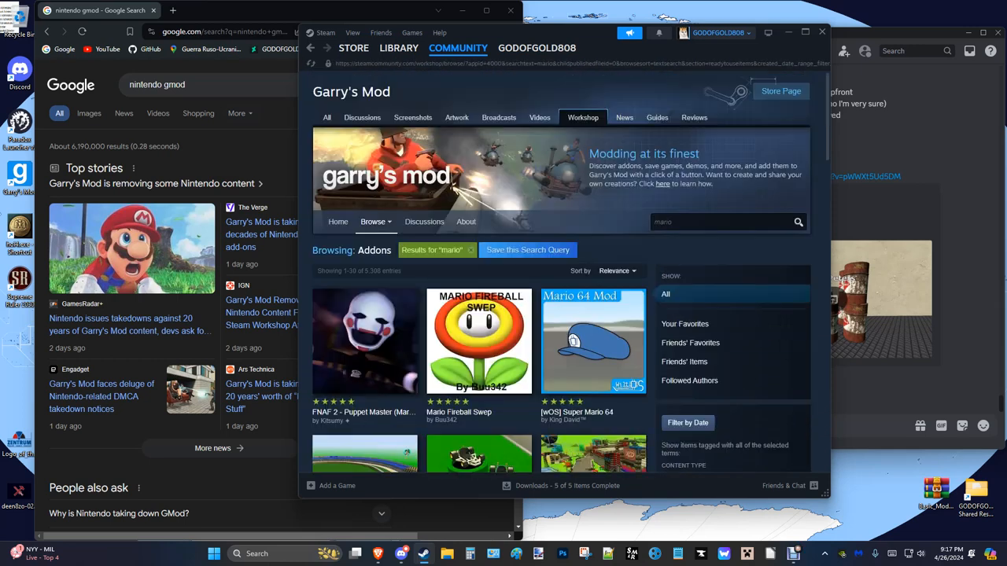
pyautogui.scroll(-3)
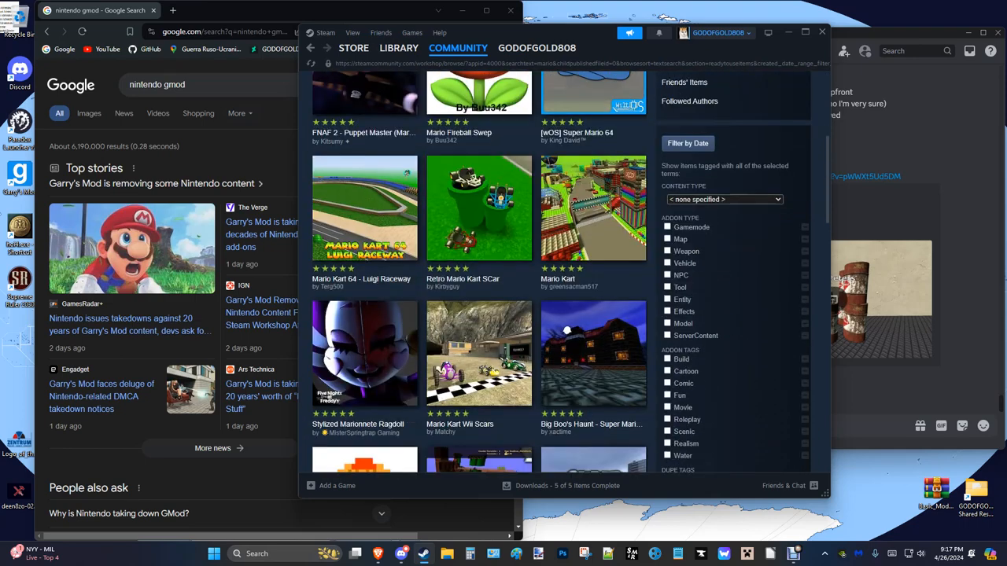
pyautogui.scroll(-3)
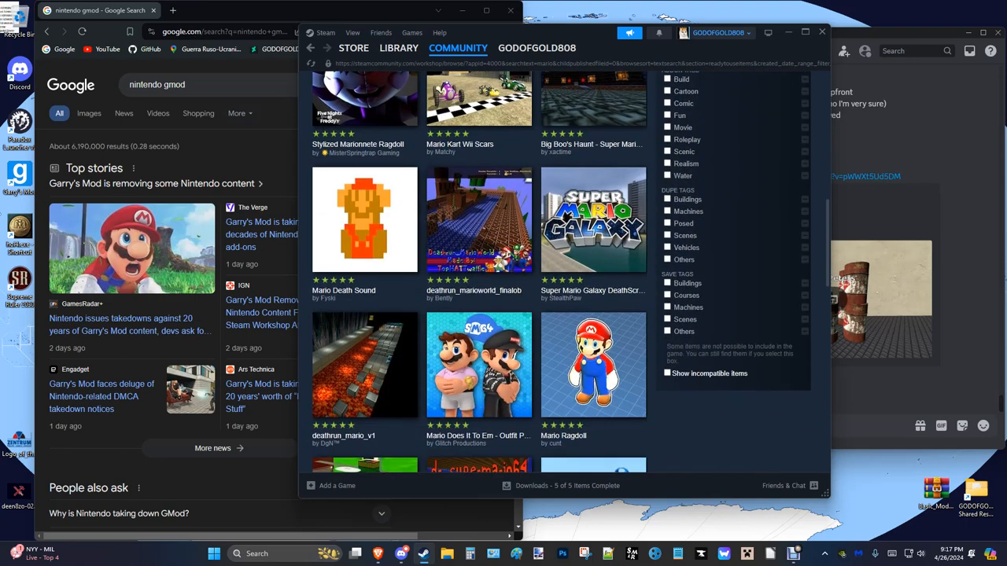
pyautogui.scroll(-3)
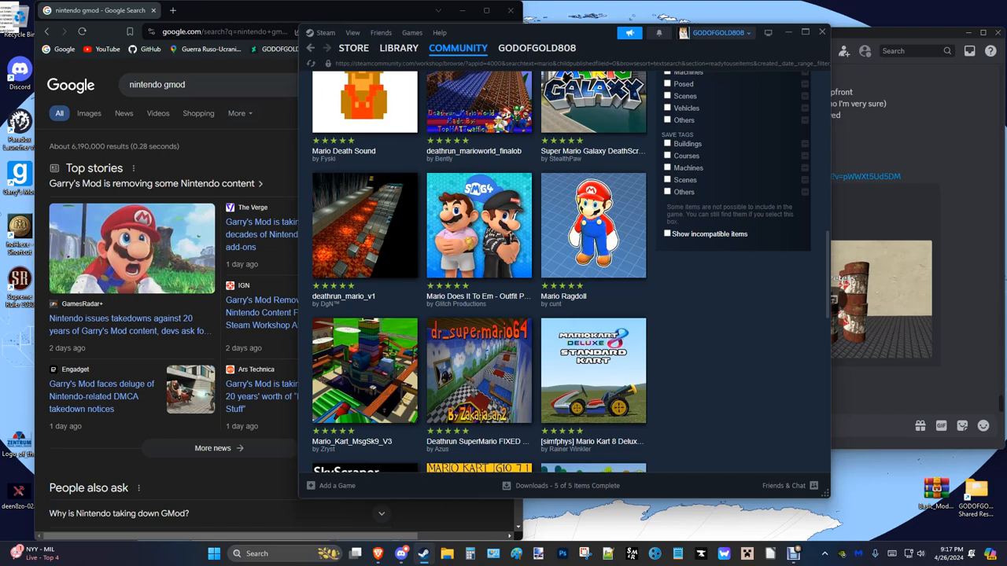
# Page through the 'mario' results to the third page, entries 61–90 of about 5,307
pyautogui.scroll(-3)
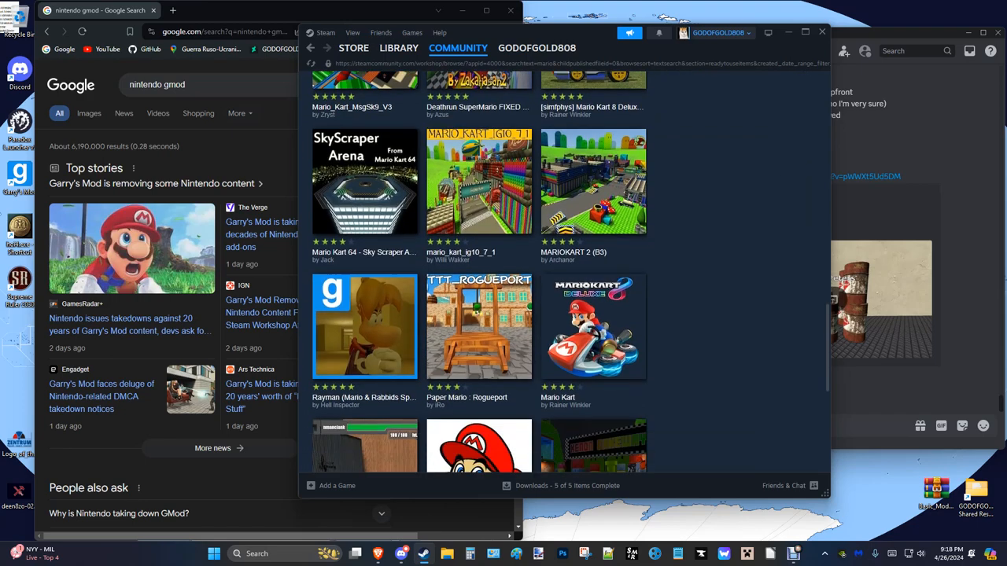
pyautogui.scroll(-3)
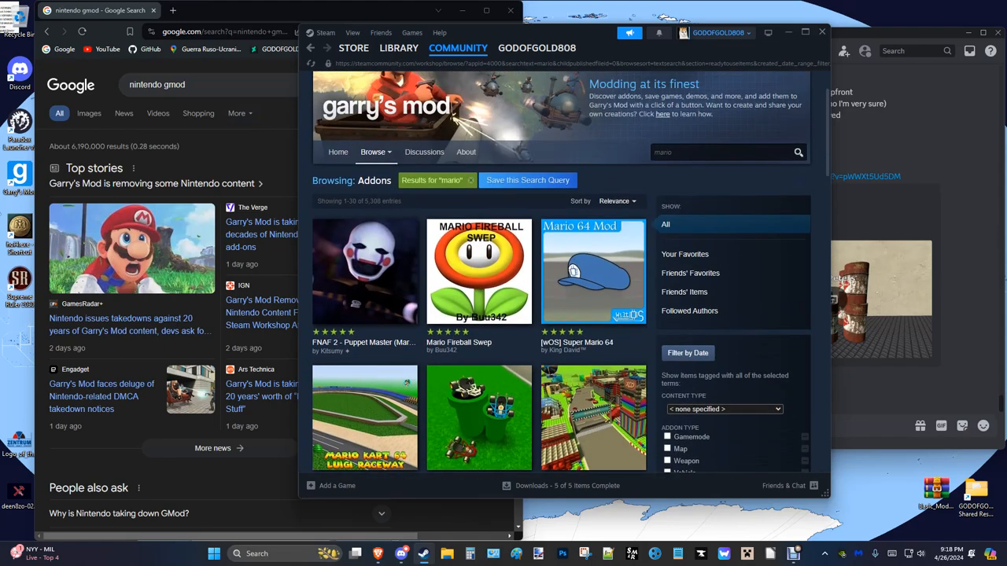
pyautogui.scroll(-3)
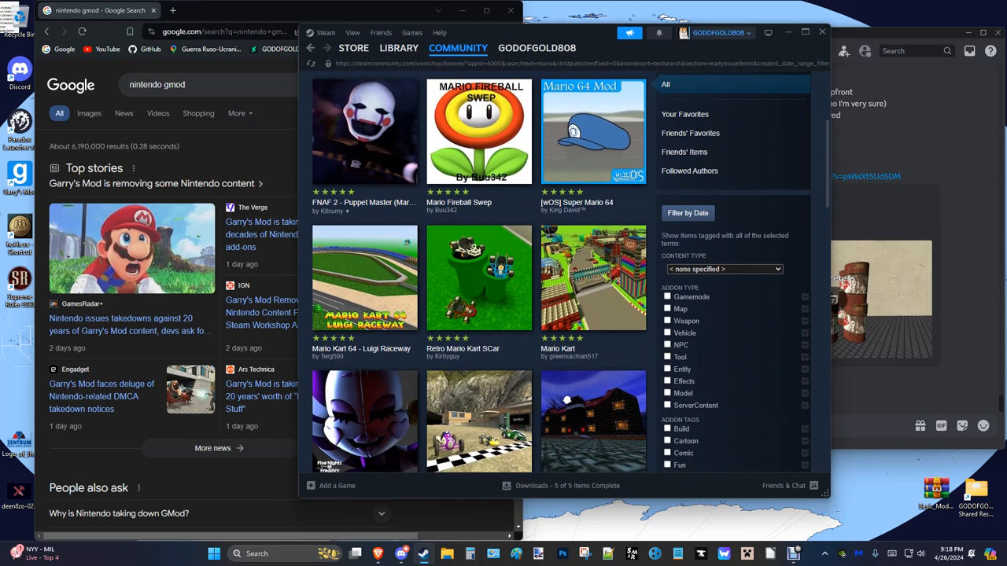
pyautogui.scroll(-3)
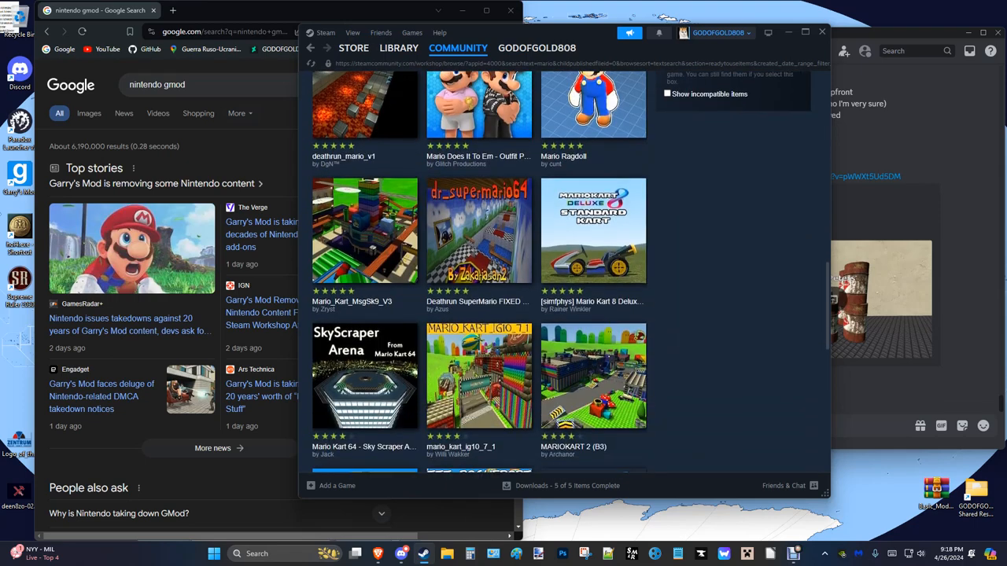
pyautogui.scroll(-3)
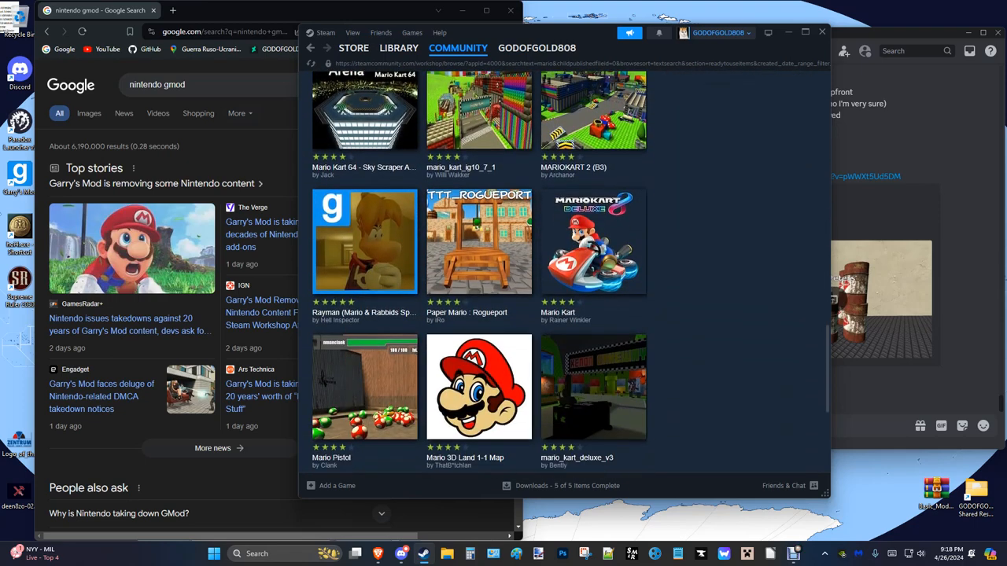
pyautogui.scroll(-3)
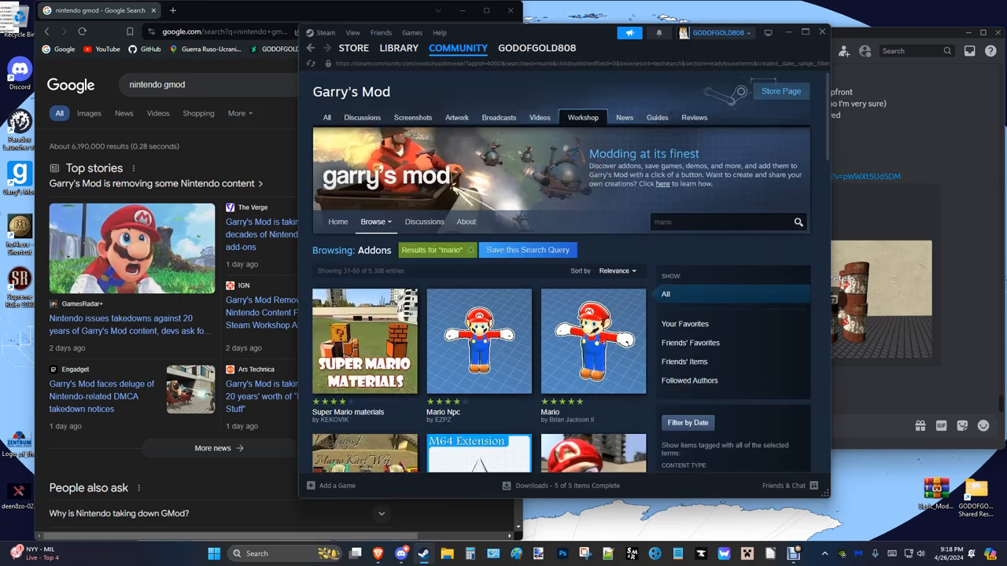
pyautogui.scroll(-3)
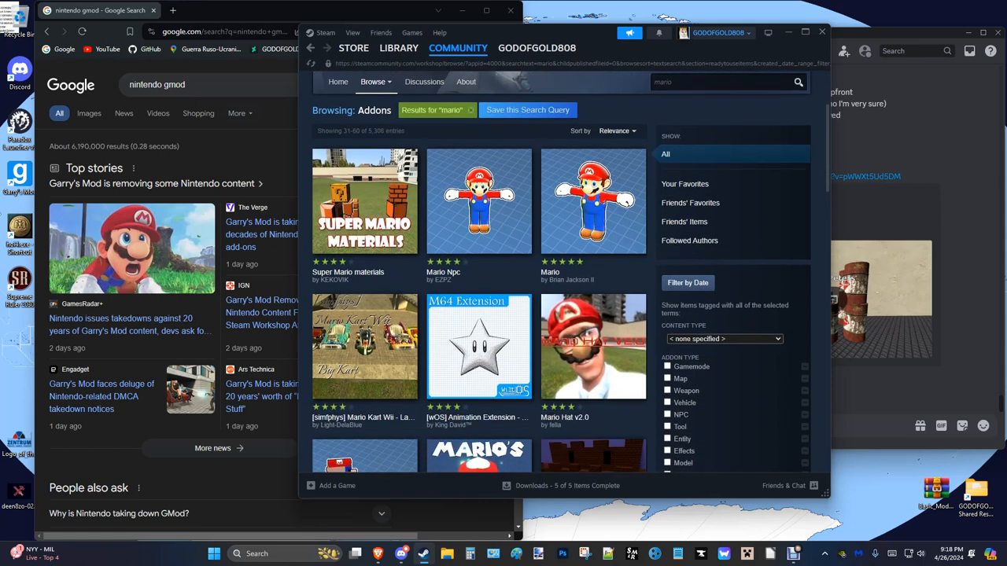
pyautogui.scroll(-3)
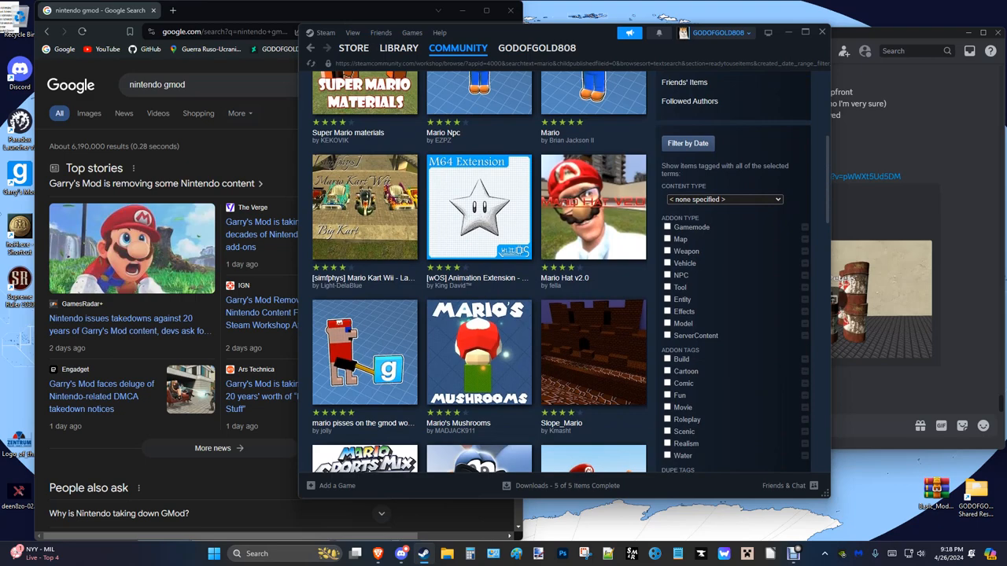
pyautogui.scroll(-3)
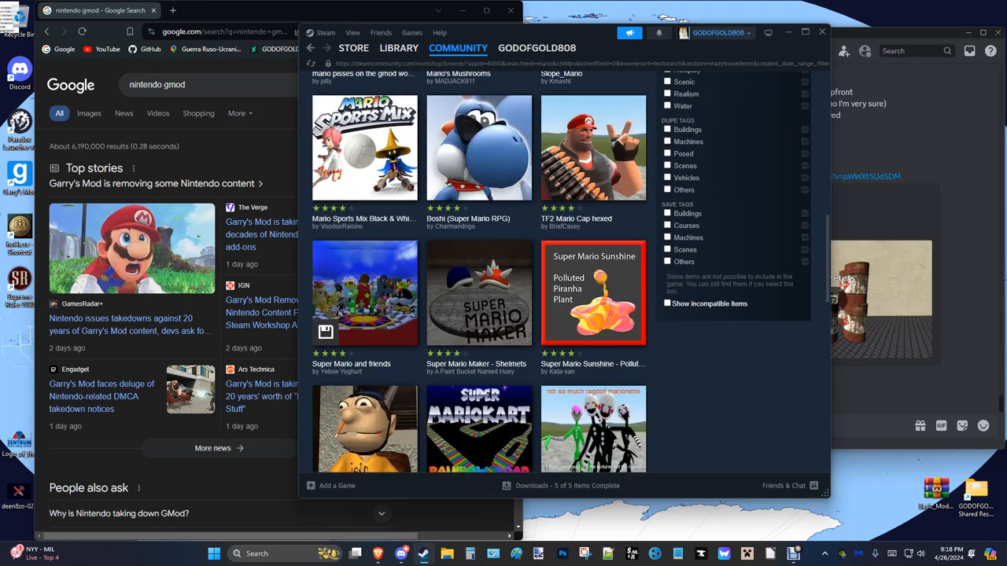
pyautogui.scroll(-3)
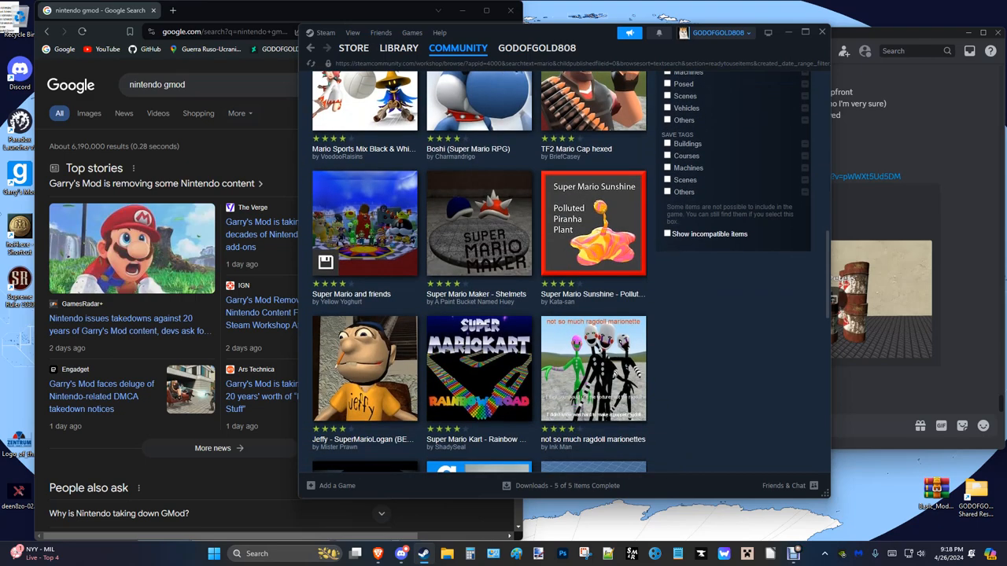
pyautogui.scroll(-3)
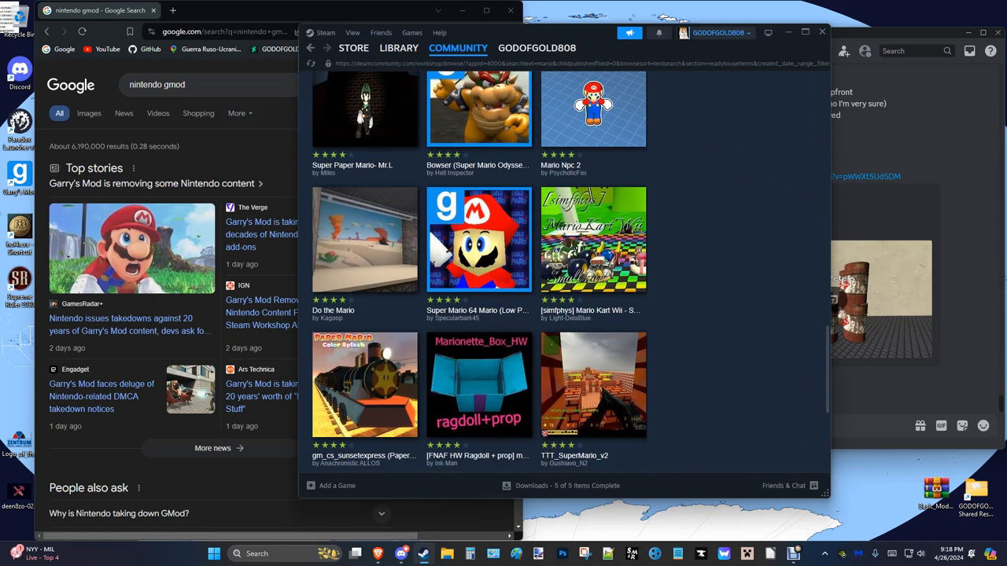
pyautogui.scroll(-3)
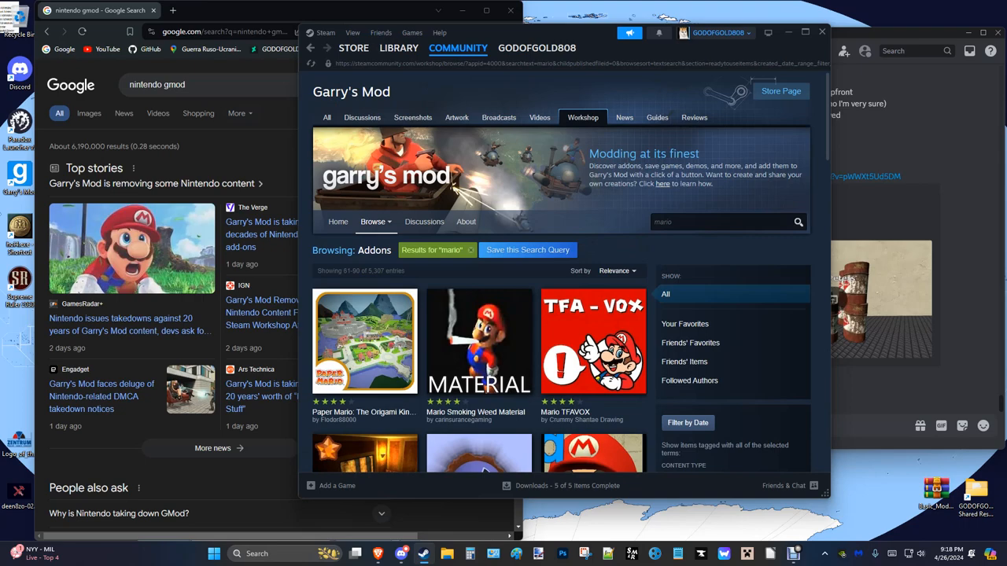
# Scroll the 'mario' results and move to the fourth page, entries 91–120
pyautogui.scroll(-3)
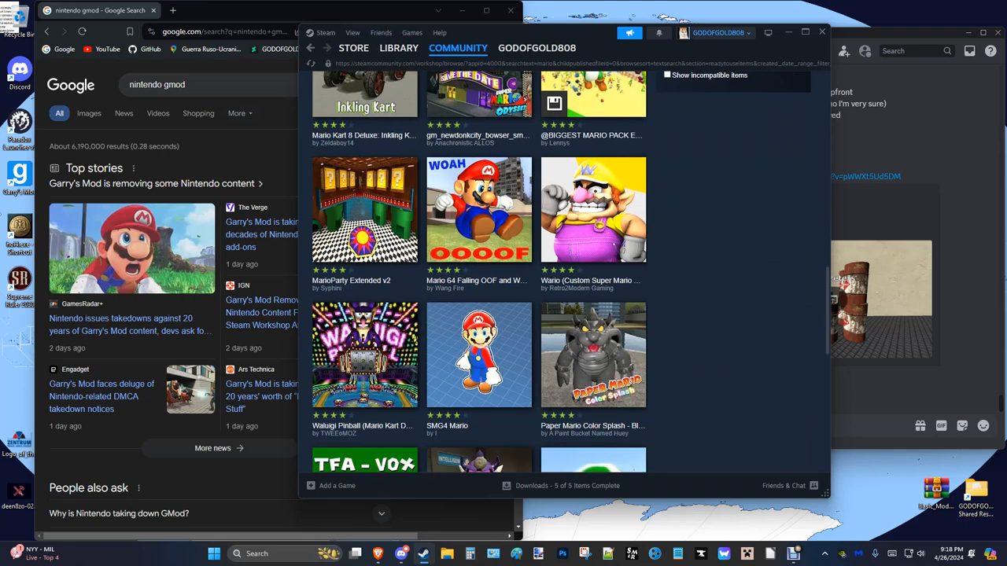
pyautogui.scroll(-3)
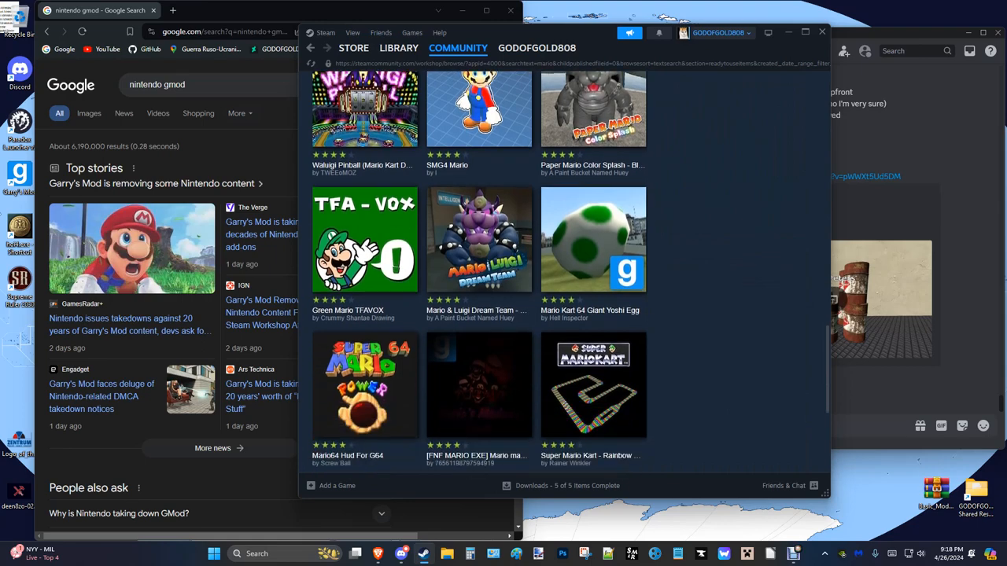
pyautogui.scroll(-3)
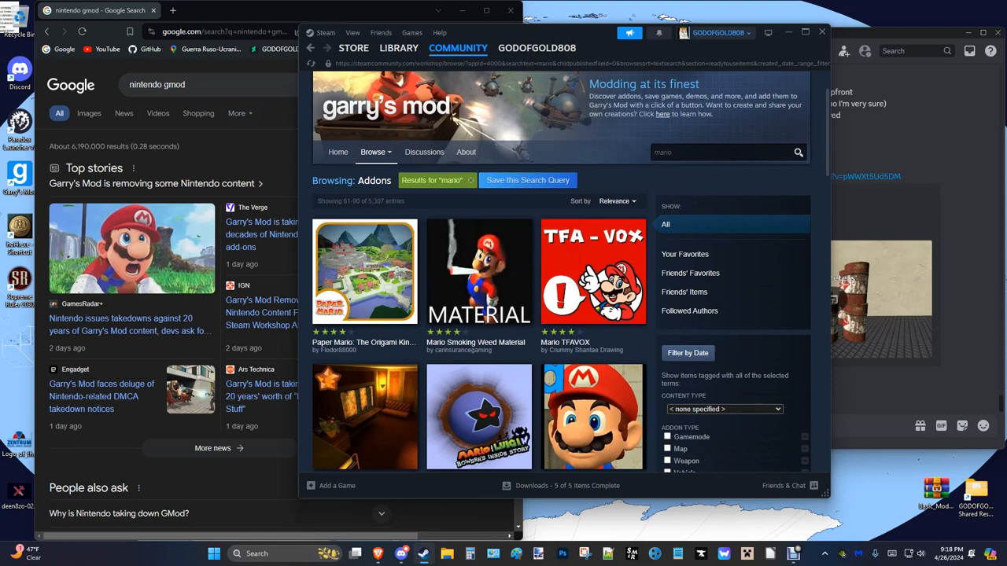
pyautogui.scroll(-3)
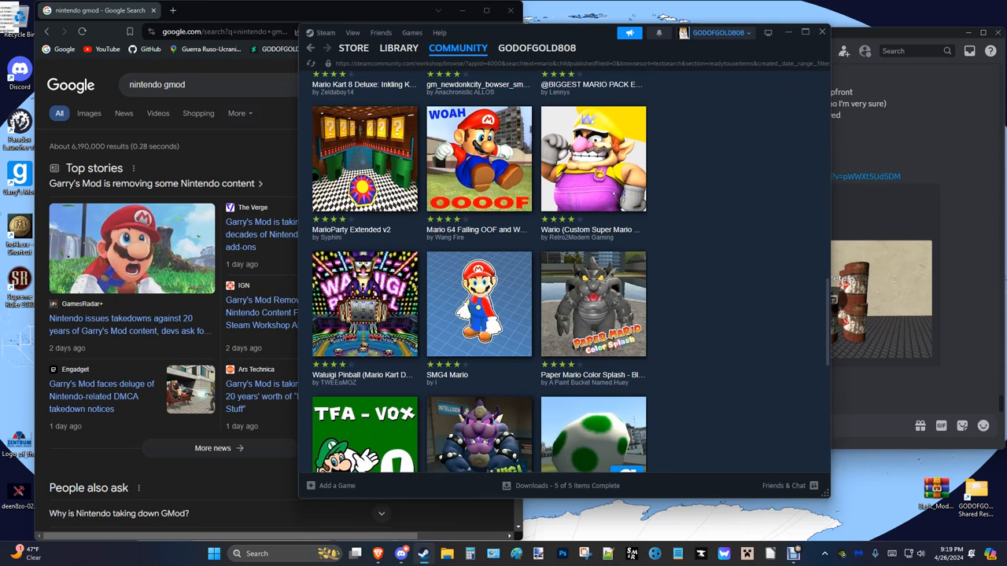
pyautogui.scroll(-3)
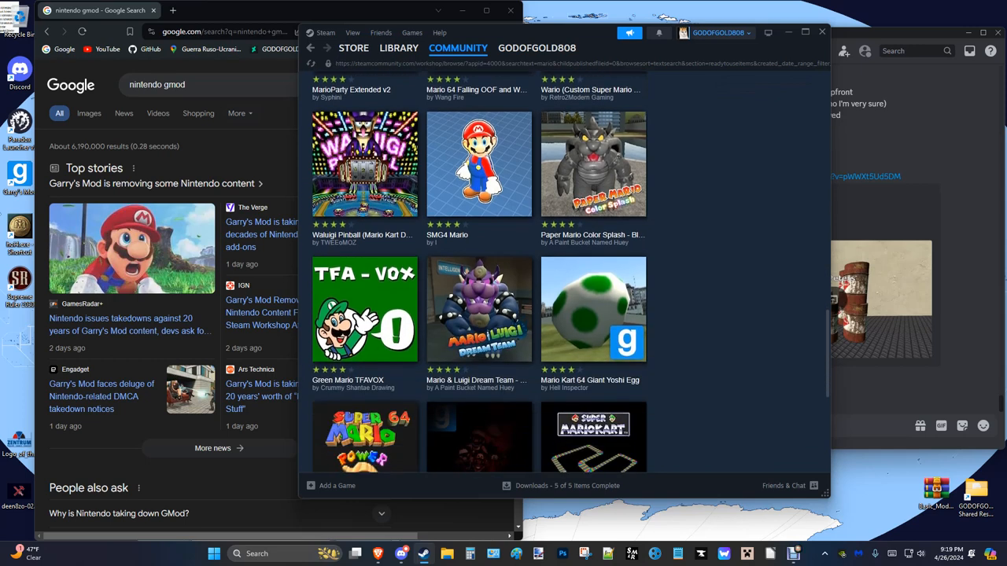
pyautogui.scroll(-3)
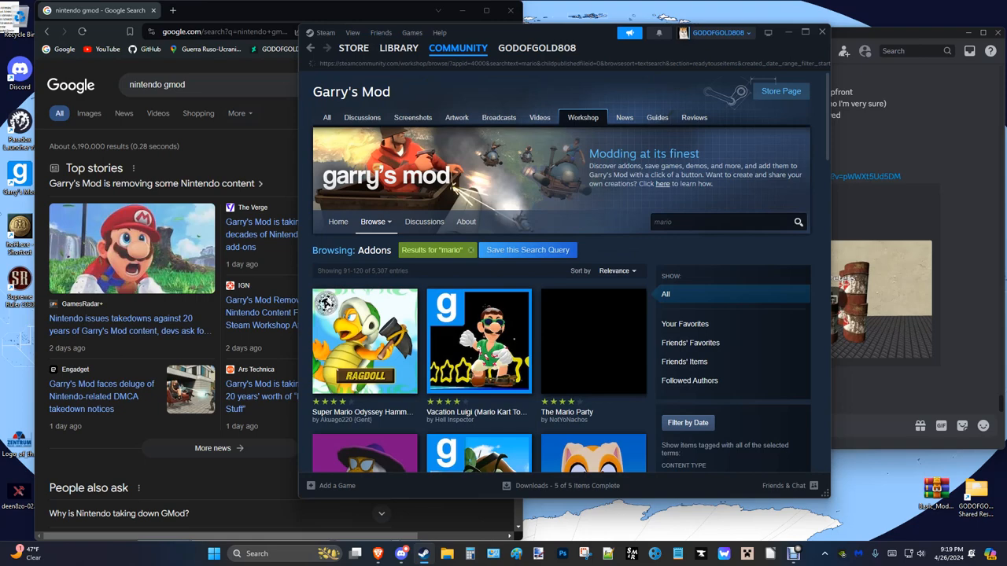
# Scroll to the bottom of the results and open the '[VJ] mario8251's SNPC Pack' addon
pyautogui.scroll(-3)
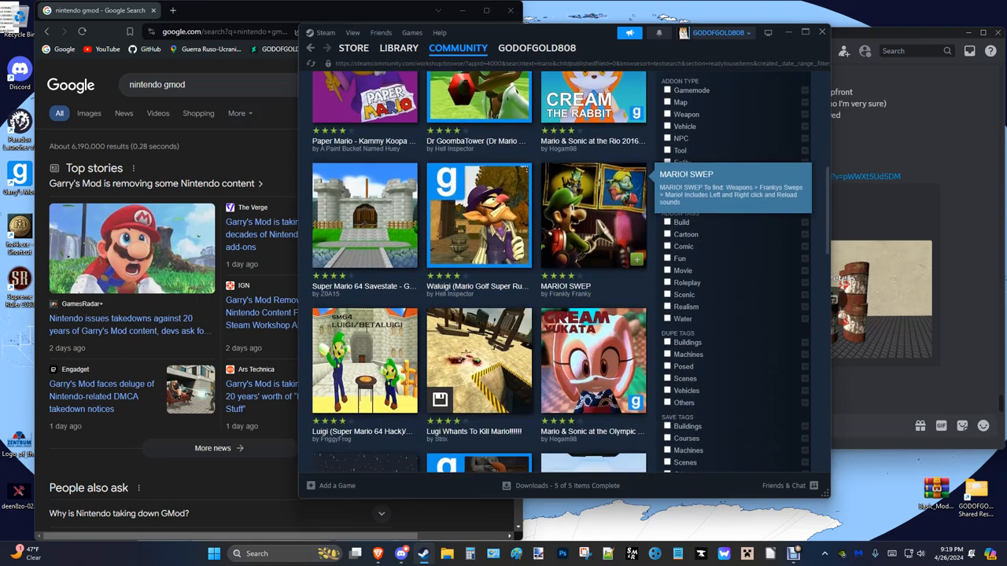
pyautogui.scroll(-3)
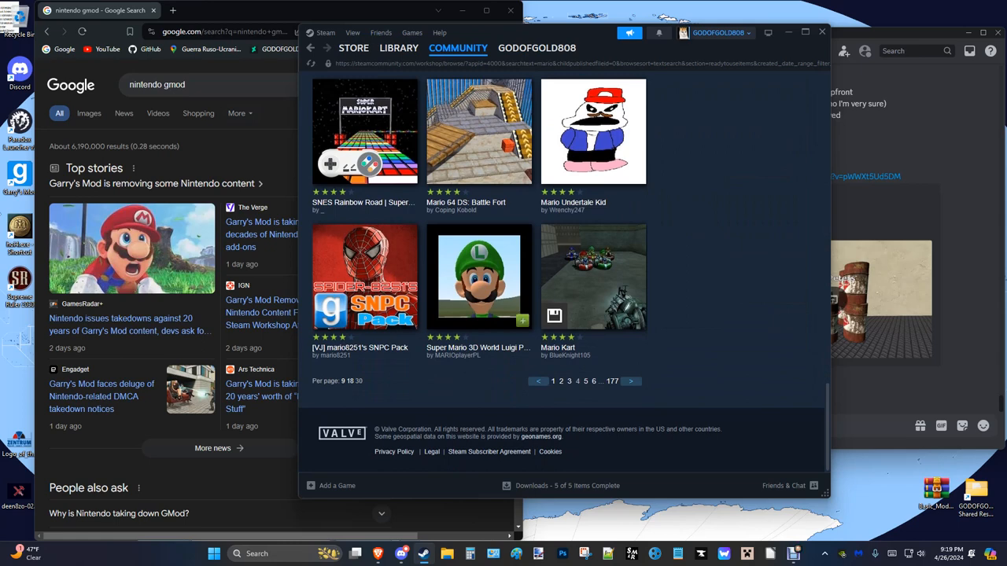
pyautogui.click(365, 278)
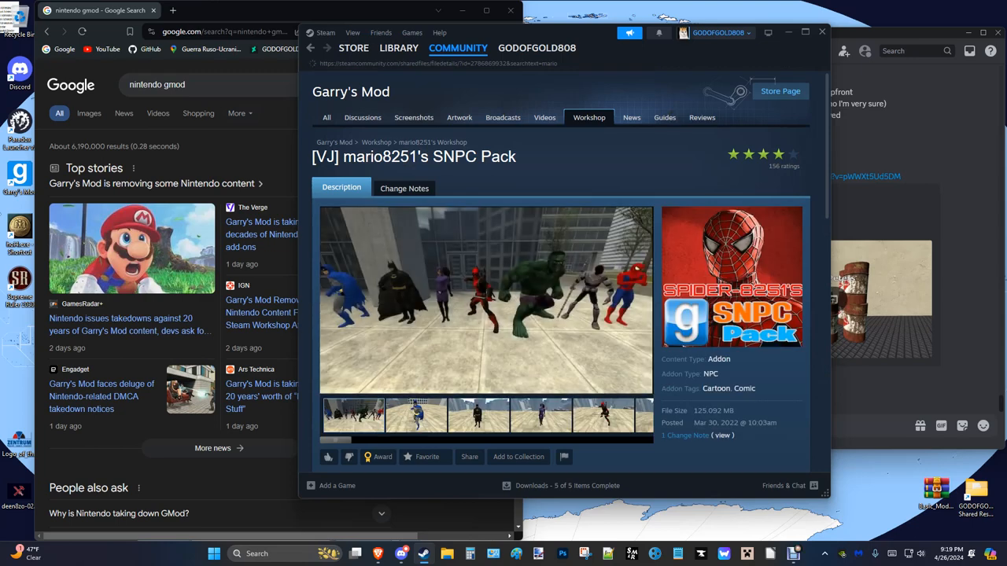